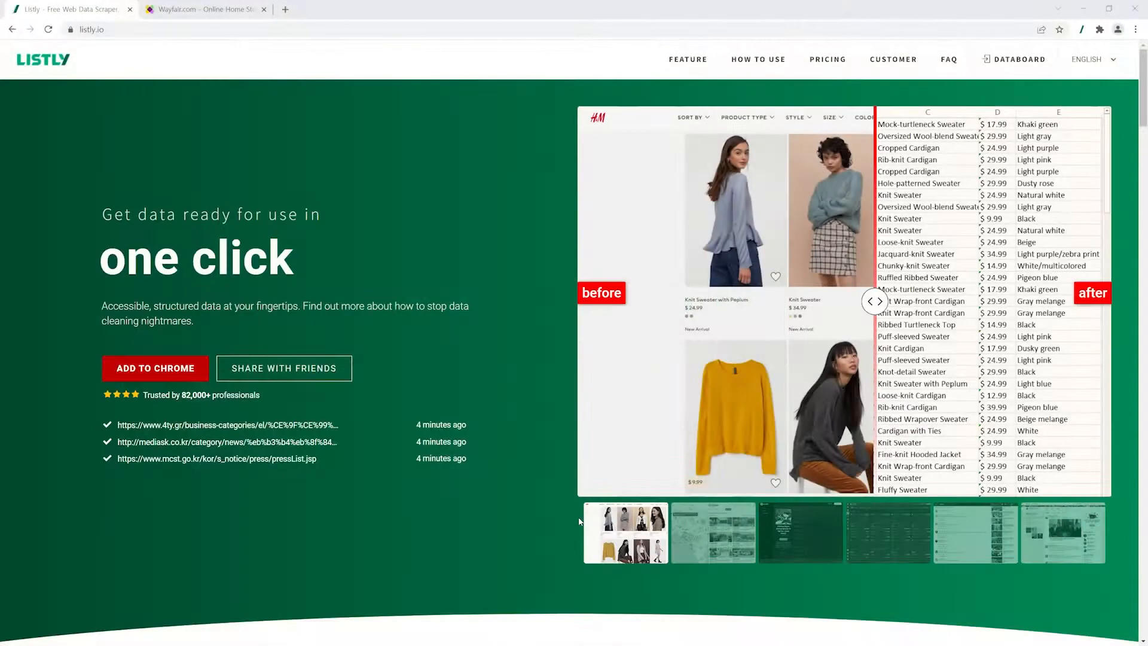
- Search Wayfair for 'garden chair' and scroll down through the first results page
{"action": "left_click", "coordinate": [197, 8]}
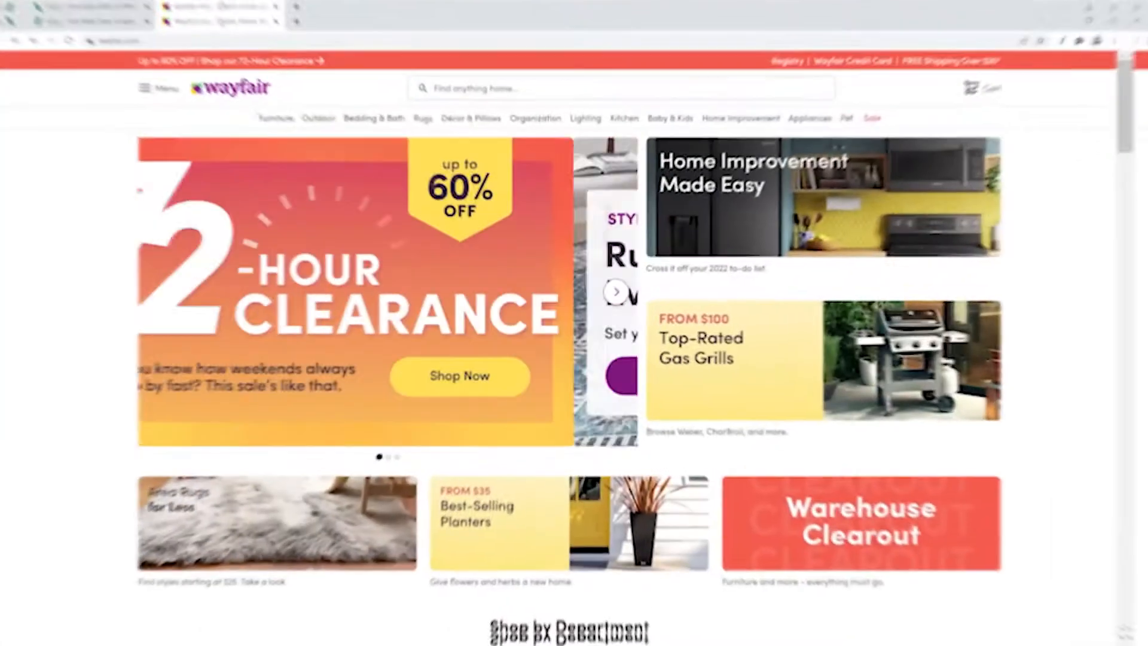
{"action": "type", "text": "garde"}
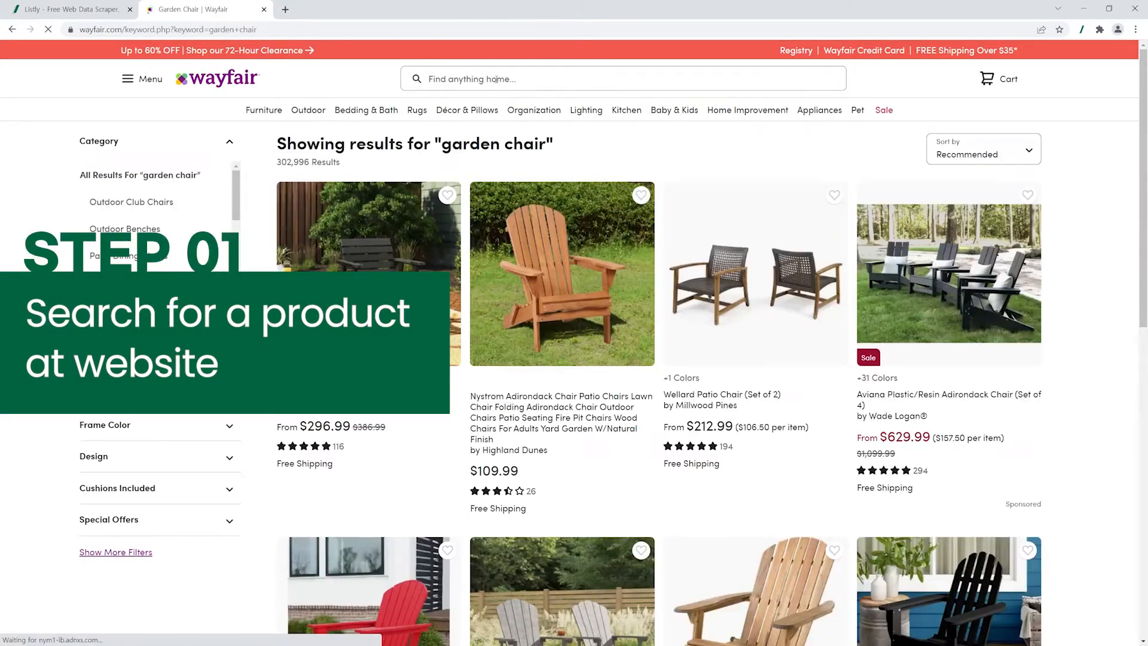
{"action": "scroll", "scroll_direction": "down", "scroll_amount": 3}
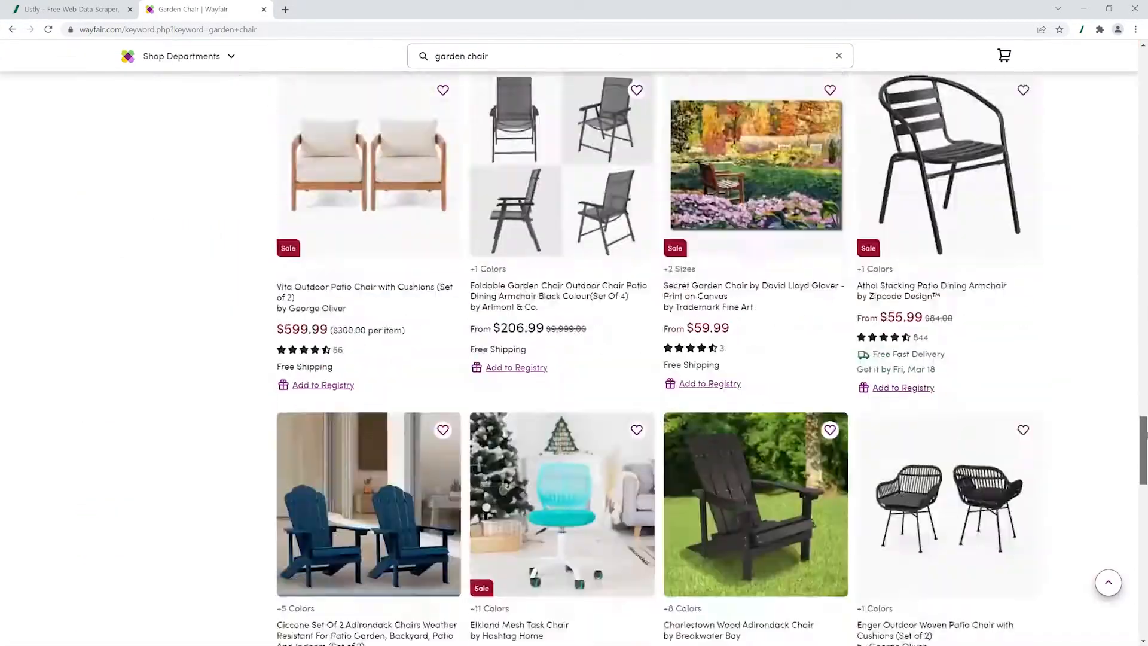
{"action": "scroll", "scroll_direction": "down", "scroll_amount": 3}
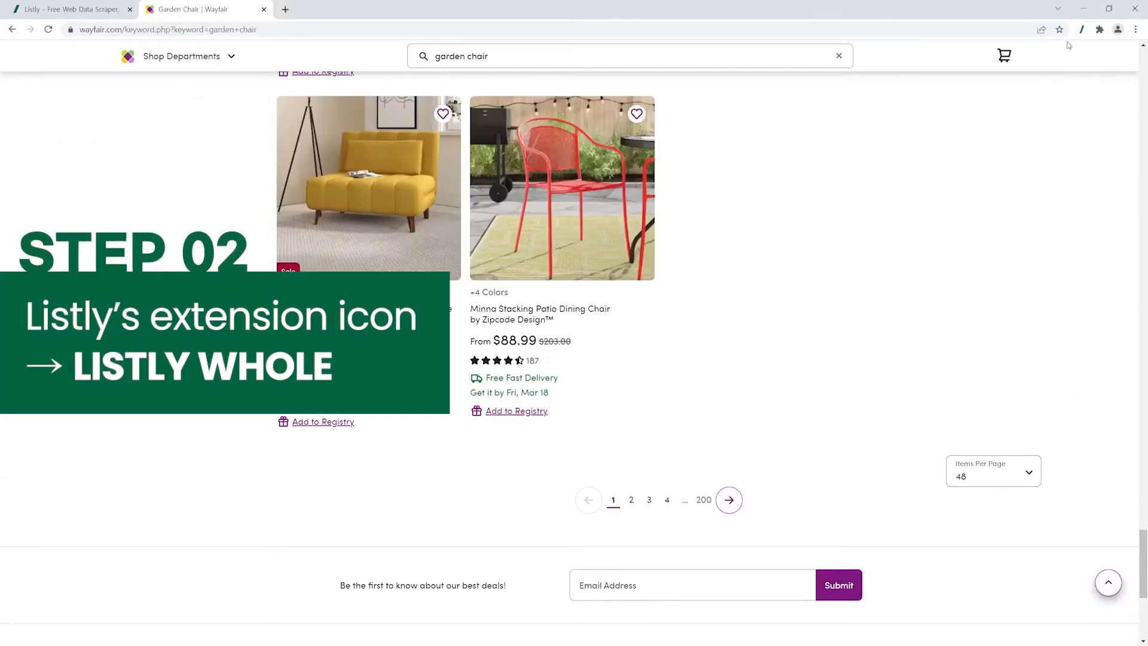
- Run Listly WHOLE on the garden chair results page to extract the product cards
{"action": "left_click", "coordinate": [1052, 41]}
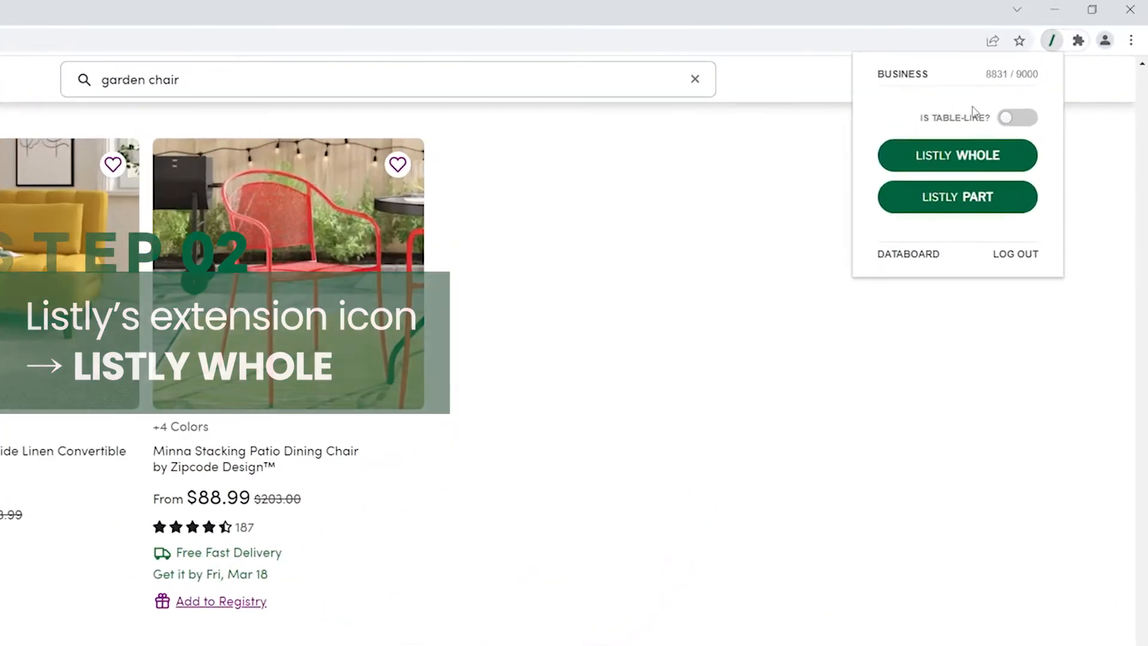
{"action": "left_click", "coordinate": [957, 155]}
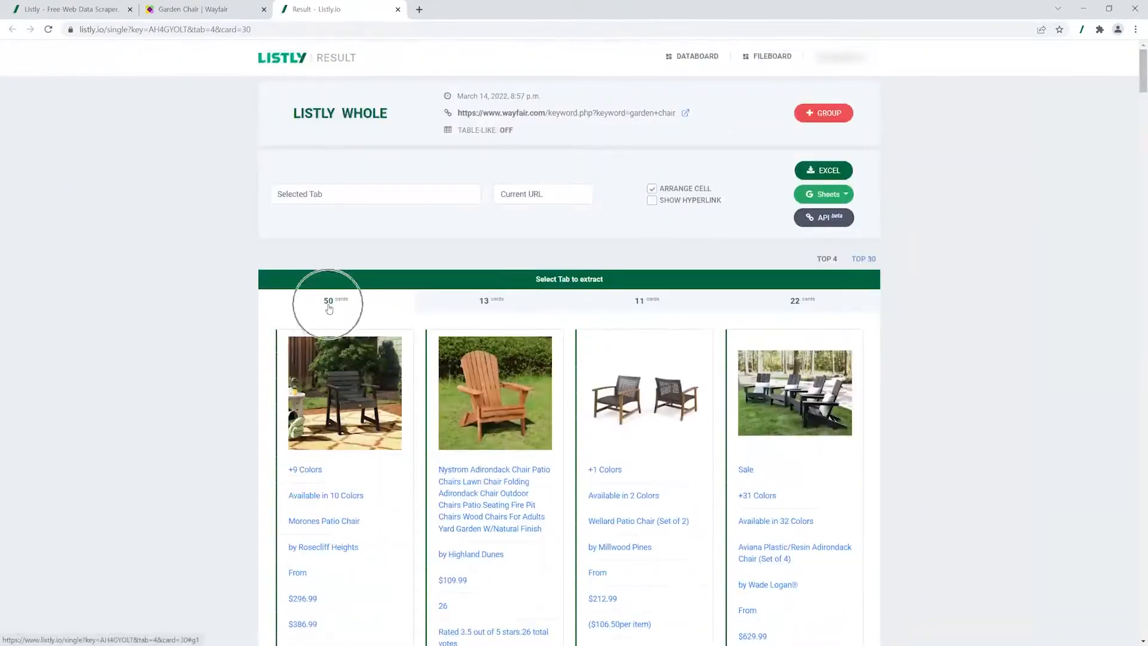
- Start a Listly group and add the Wayfair page 1 and curpage=2 result URLs
{"action": "left_click", "coordinate": [823, 113]}
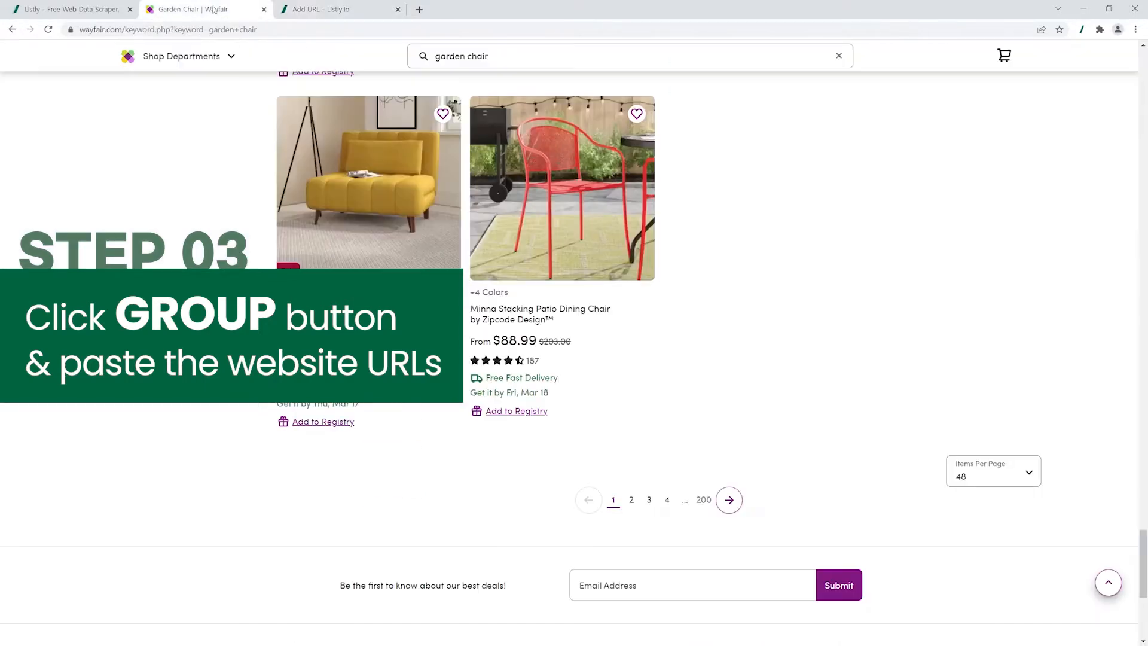
{"action": "left_click", "coordinate": [337, 8]}
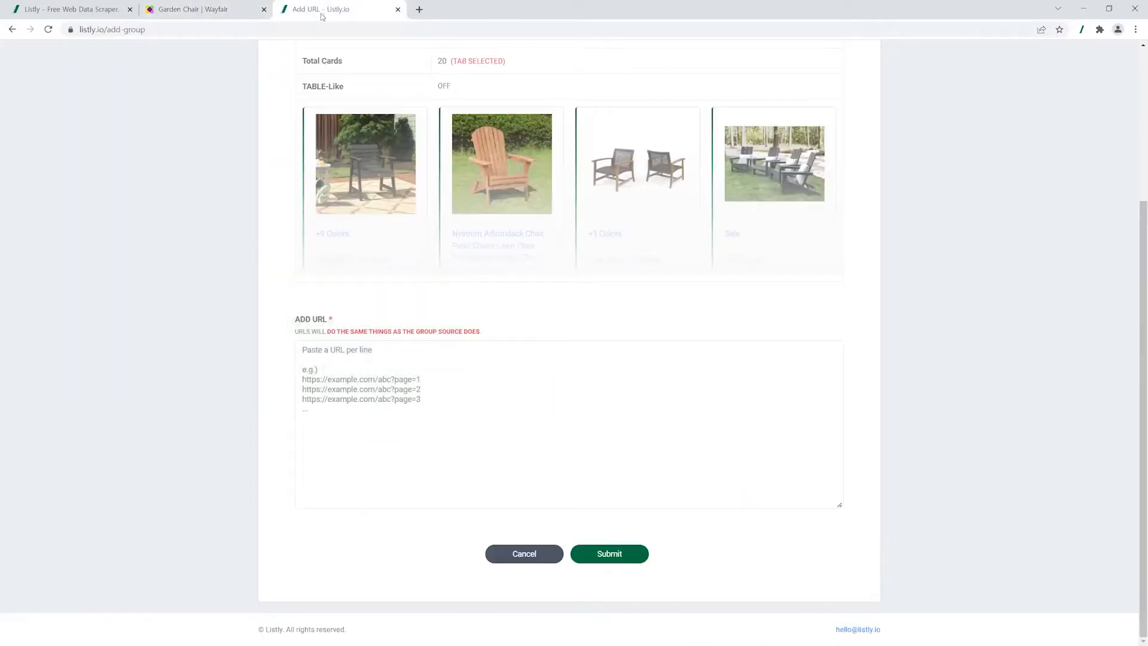
{"action": "left_click", "coordinate": [204, 8]}
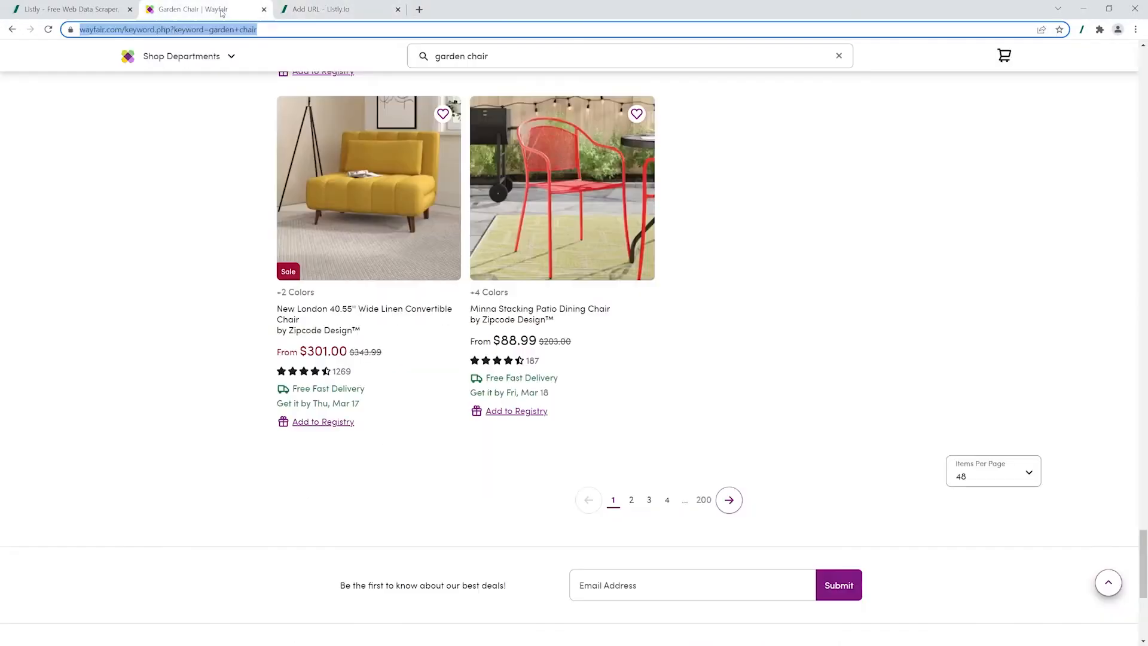
{"action": "left_click", "coordinate": [729, 500]}
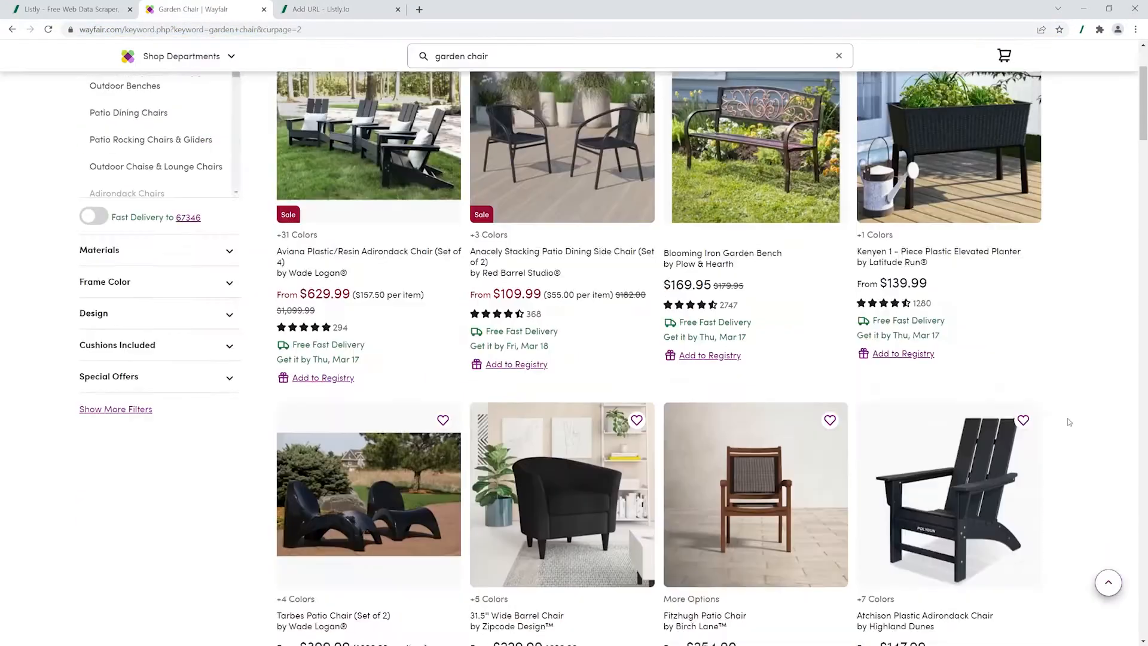
{"action": "left_click", "coordinate": [339, 9]}
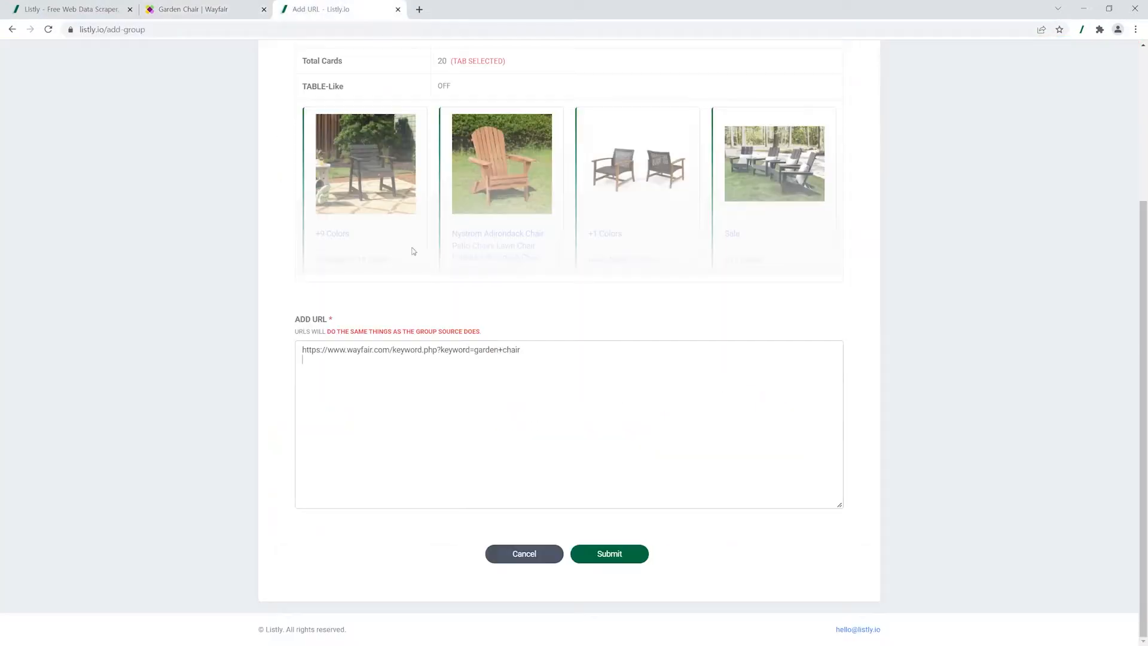
{"action": "type", "text": "https://www.wayfair.com/keyword.php?keyword=garden+chair&curpage=2"}
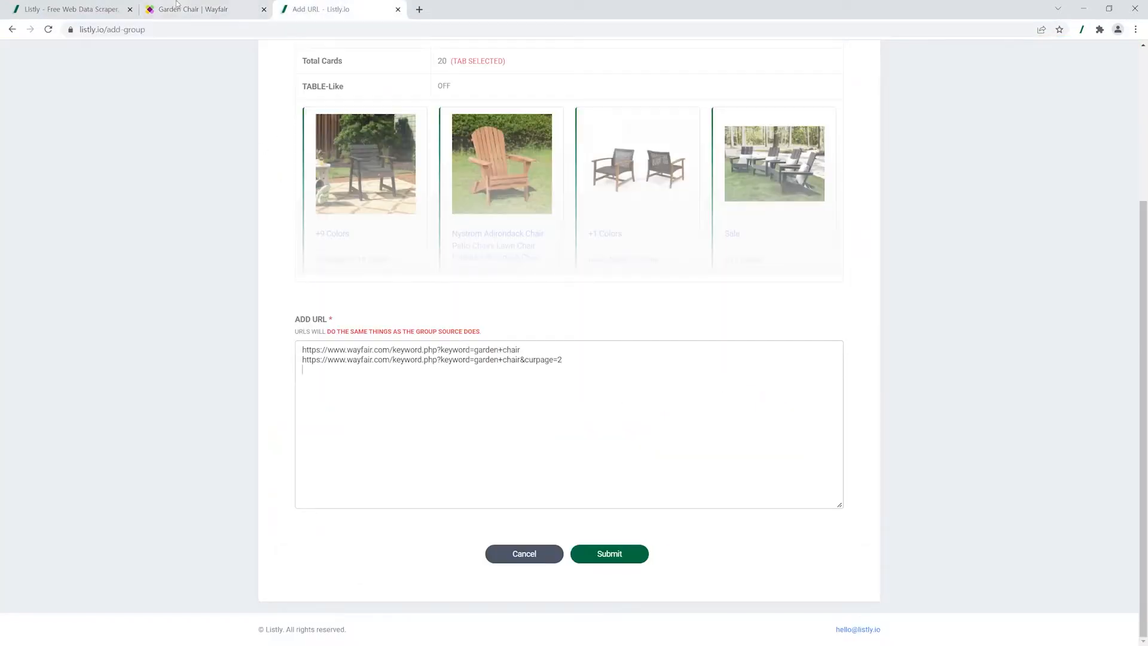
- Copy the page 3 garden chair results address from Wayfair for the group list
{"action": "left_click", "coordinate": [205, 9]}
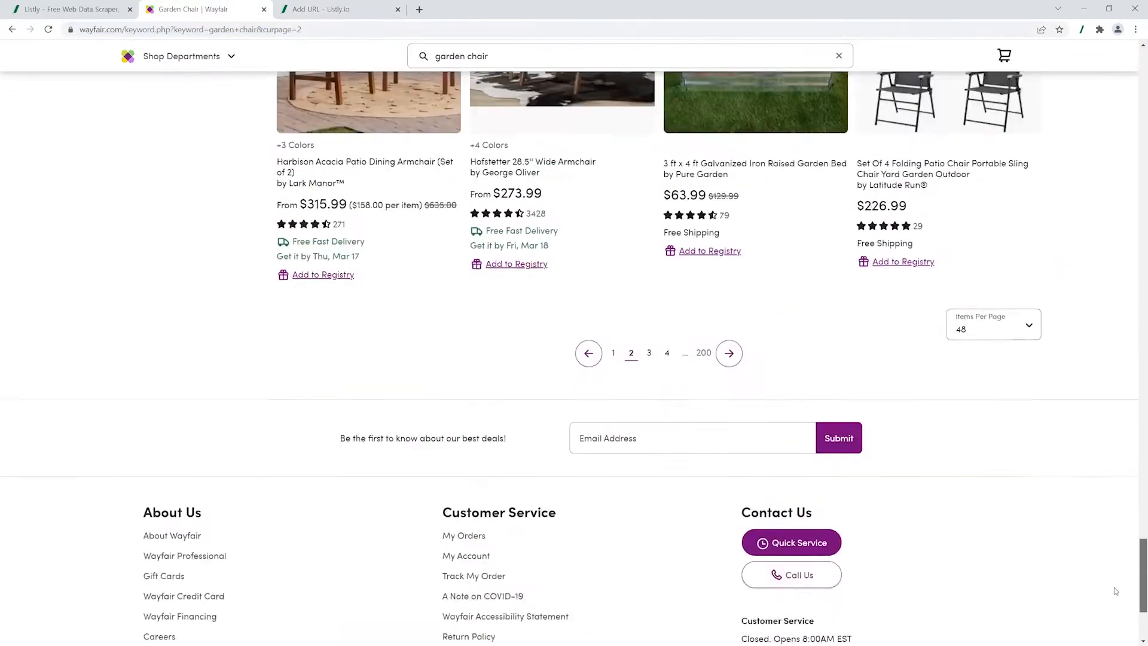
{"action": "right_click", "coordinate": [183, 28]}
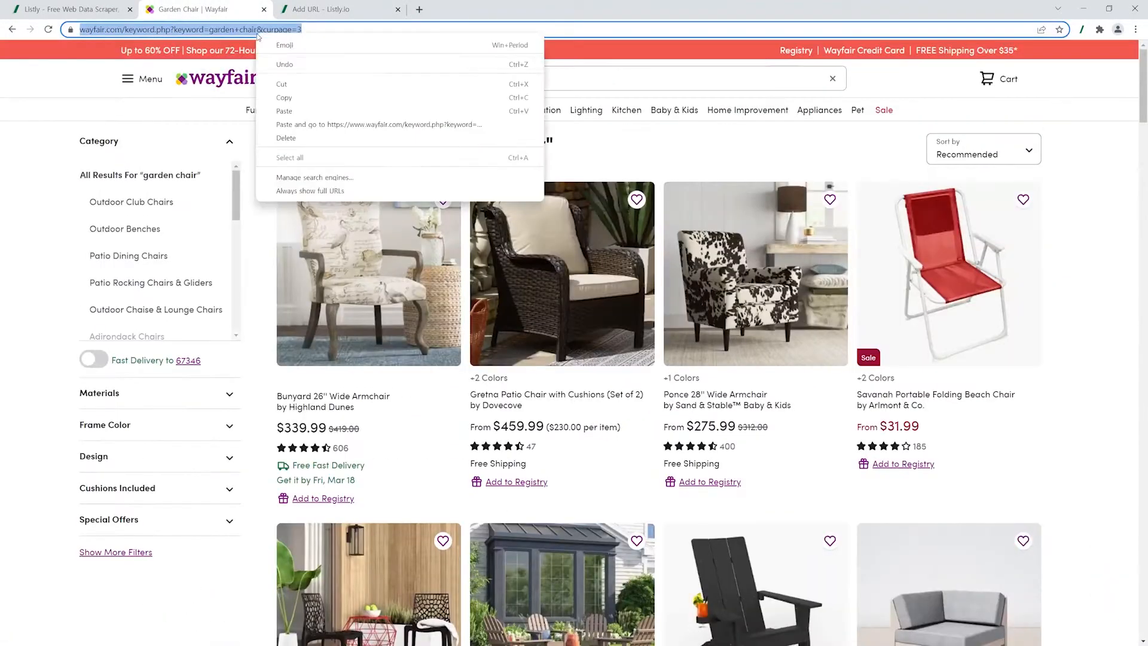
{"action": "left_click", "coordinate": [341, 8]}
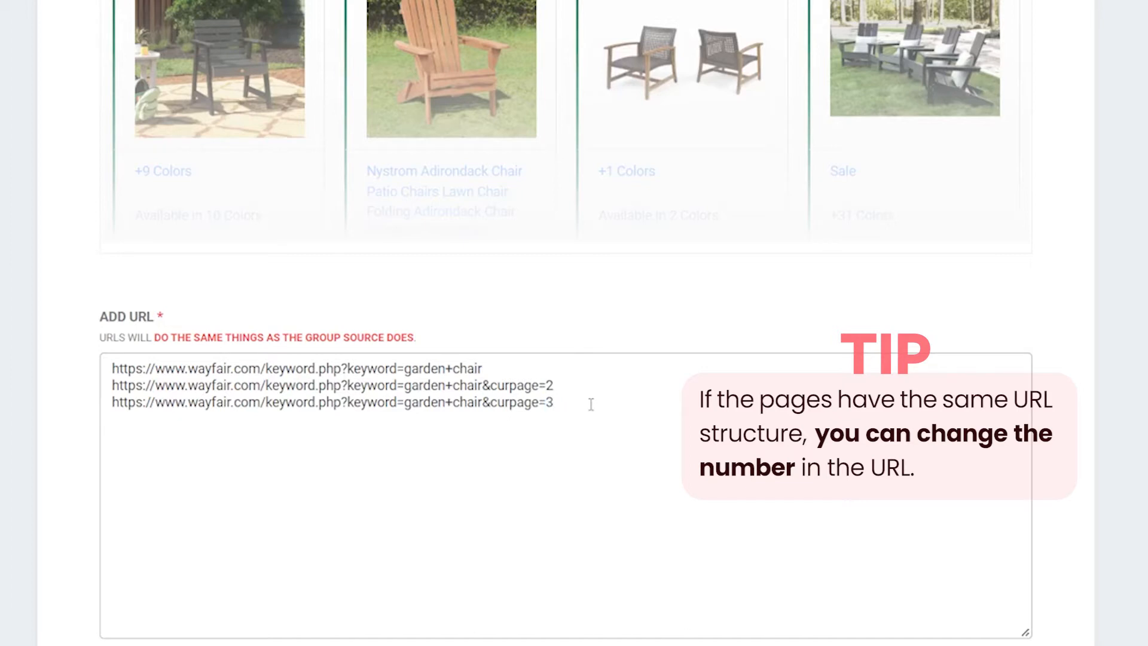
- Extend the URL list with curpage=3 through curpage=6 so pages 1-6 are covered
{"action": "type", "text": "https://www.wayfair.com/keyword.php?keyword=garden+chair&curpage=4"}
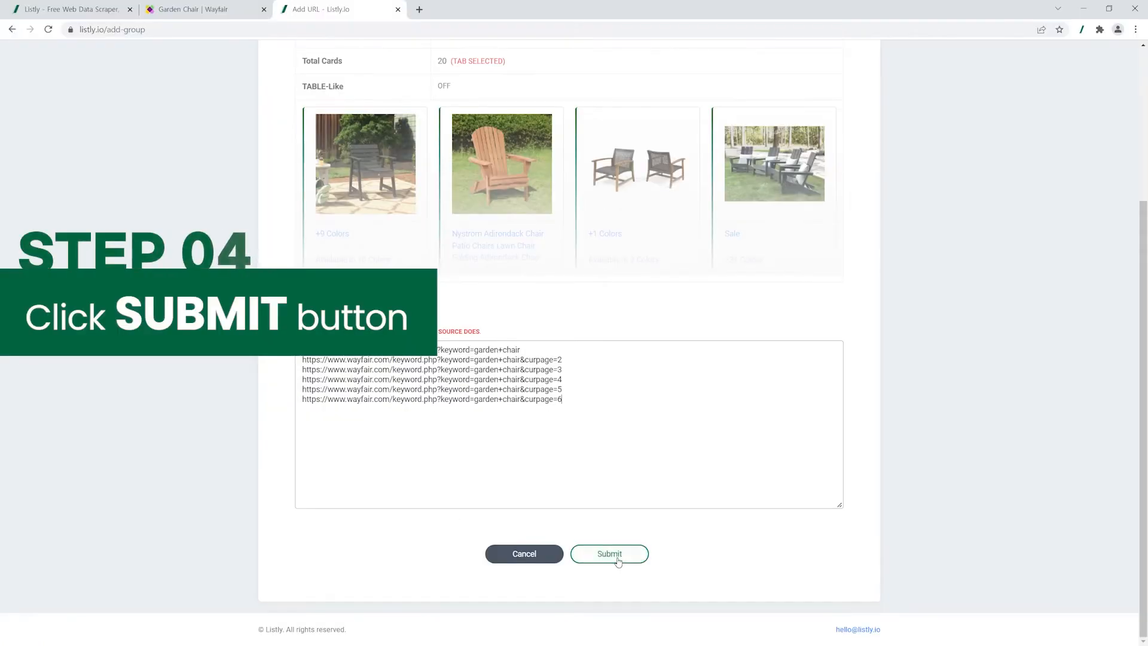
- Submit the six URLs as a group and reload the databoard until all show Success
{"action": "left_click", "coordinate": [609, 553]}
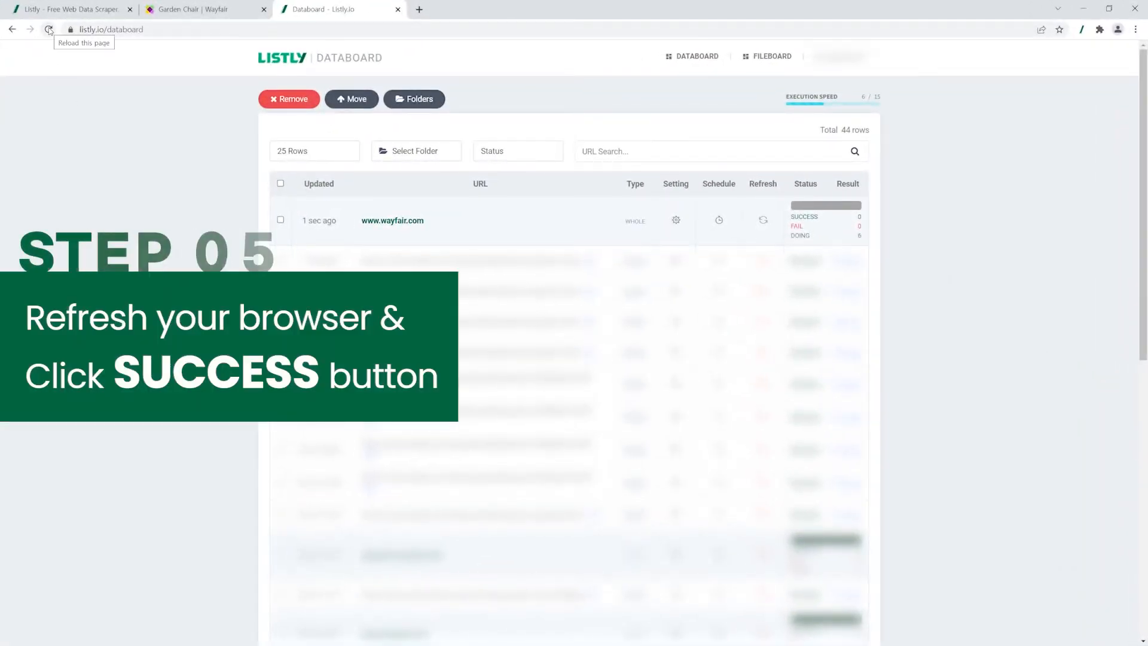
{"action": "left_click", "coordinate": [48, 29]}
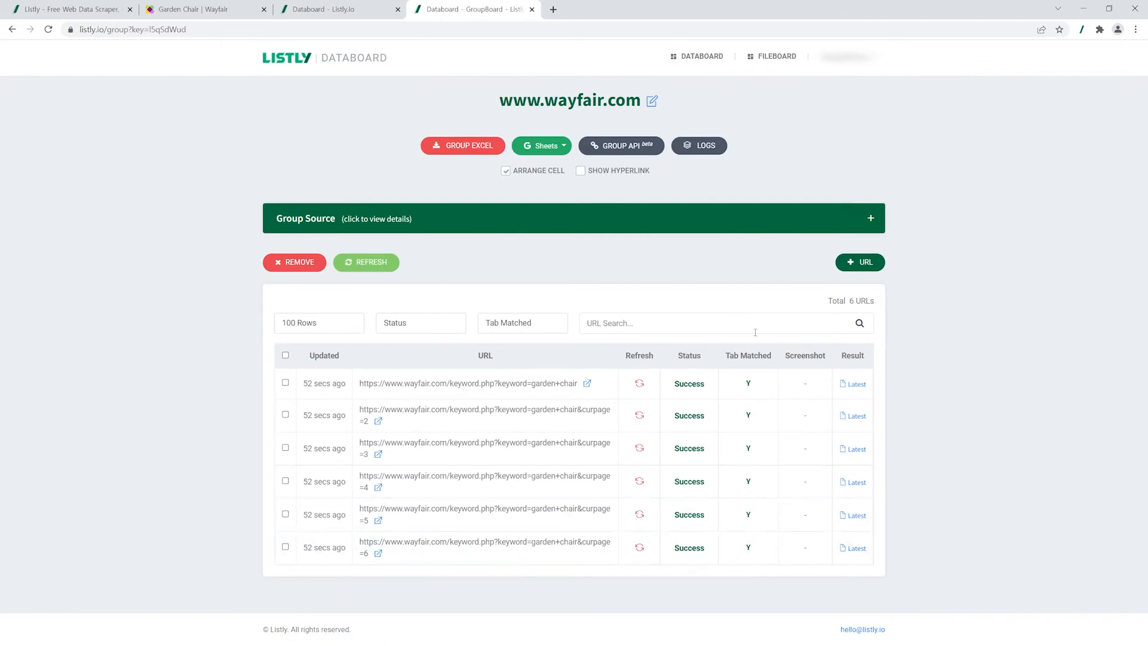
{"action": "mouse_move", "coordinate": [463, 159]}
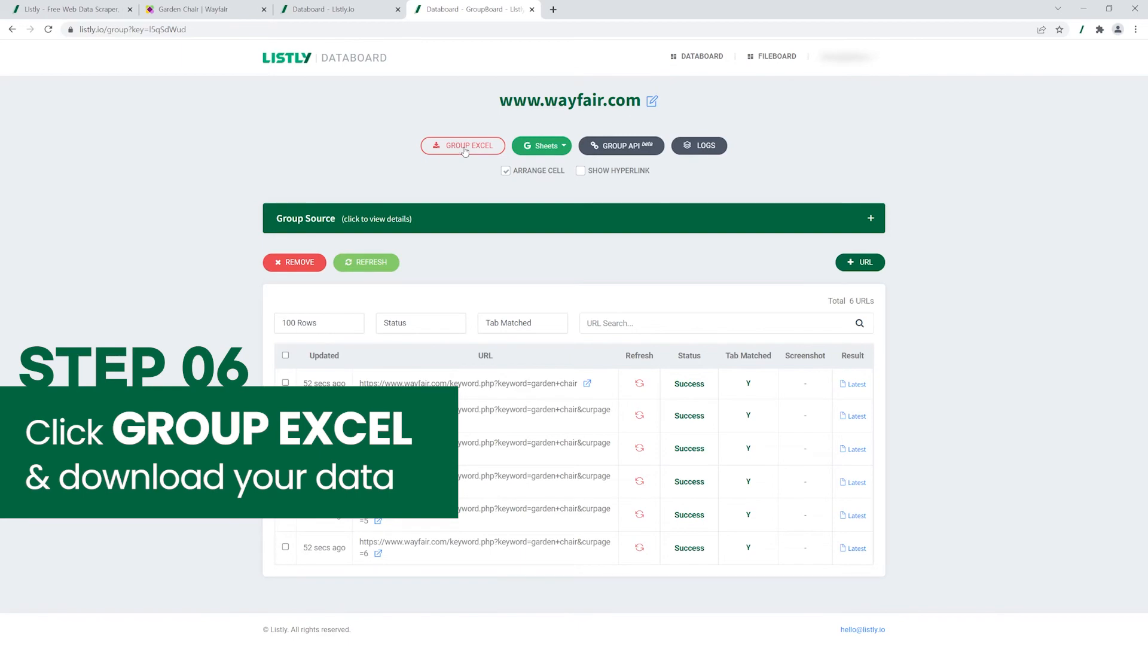
- Launch GROUP EXCEL to get the Export to Excel dialog with 1-Card to 1-Row arrangement
{"action": "left_click", "coordinate": [462, 145]}
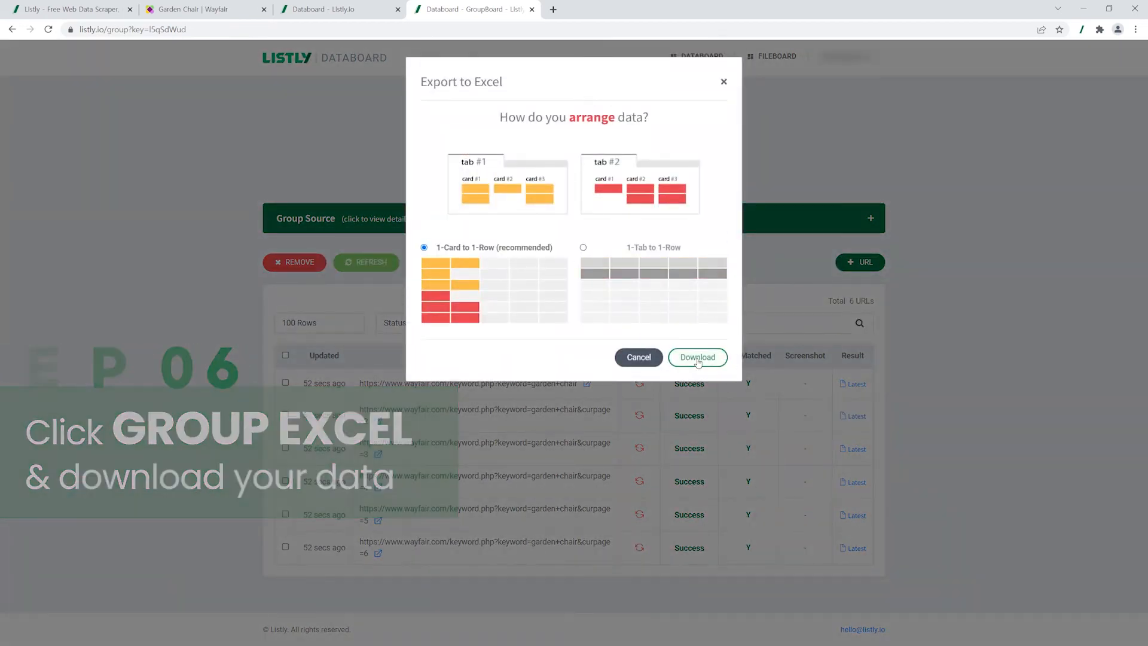